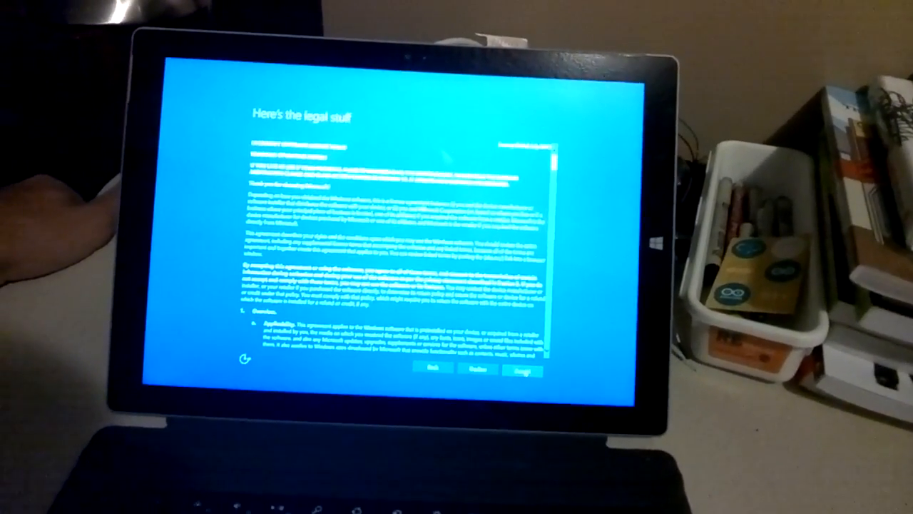
Accept the Windows 10 legal terms on the 'Here's the legal stuff' page.
click(521, 371)
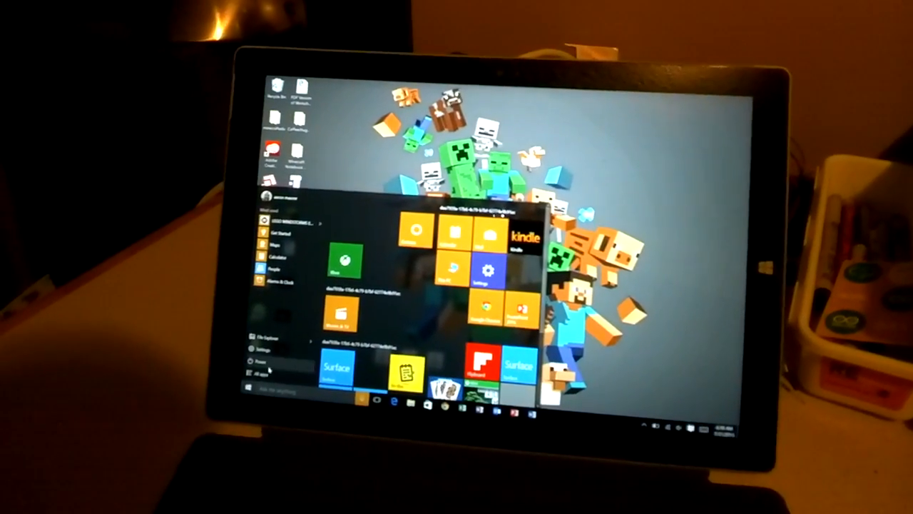
Show All apps in the Start menu and scroll down the alphabetical list.
click(261, 374)
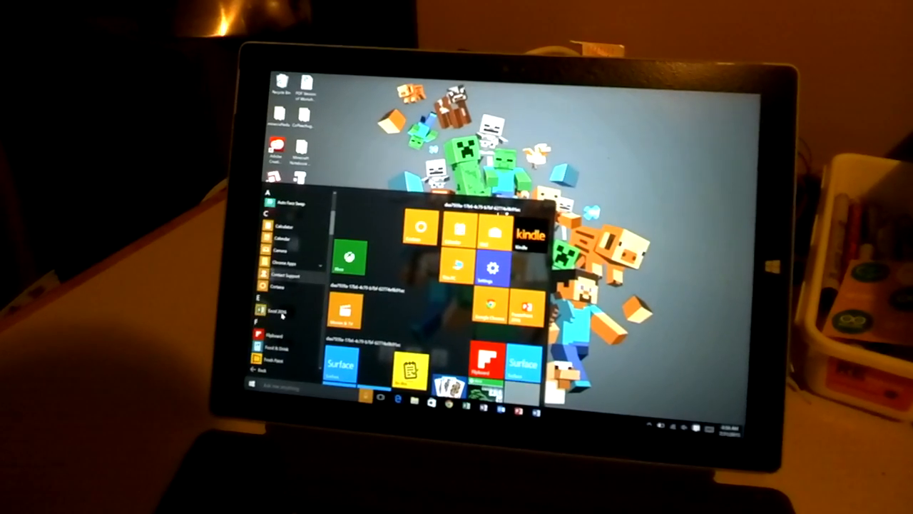
scroll(down, 3)
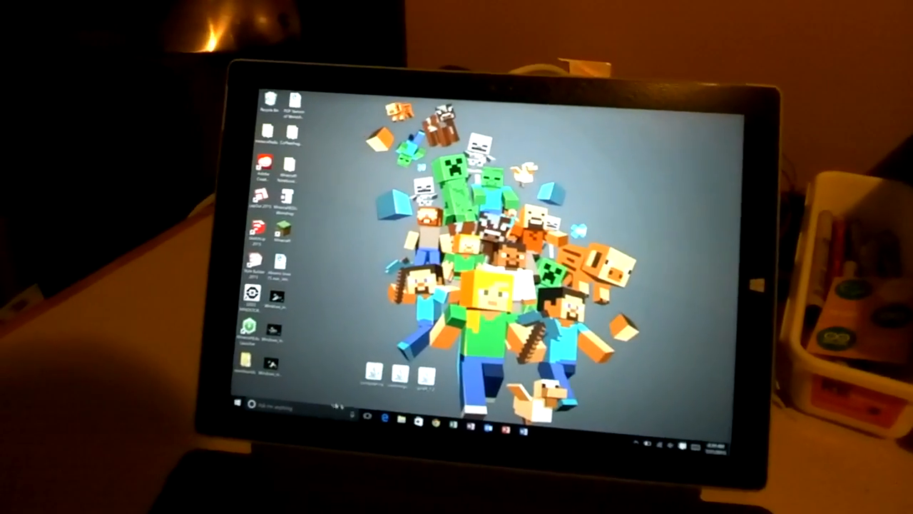
Open the Cortana search box to ask what to do first in Windows 10.
click(251, 404)
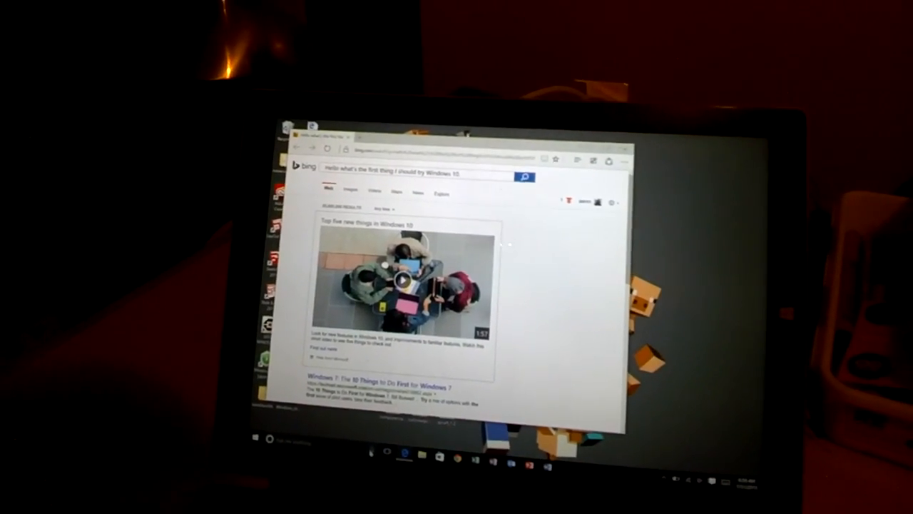
Scroll down the Bing results in Edge to see more first-things-to-do articles.
scroll(down, 3)
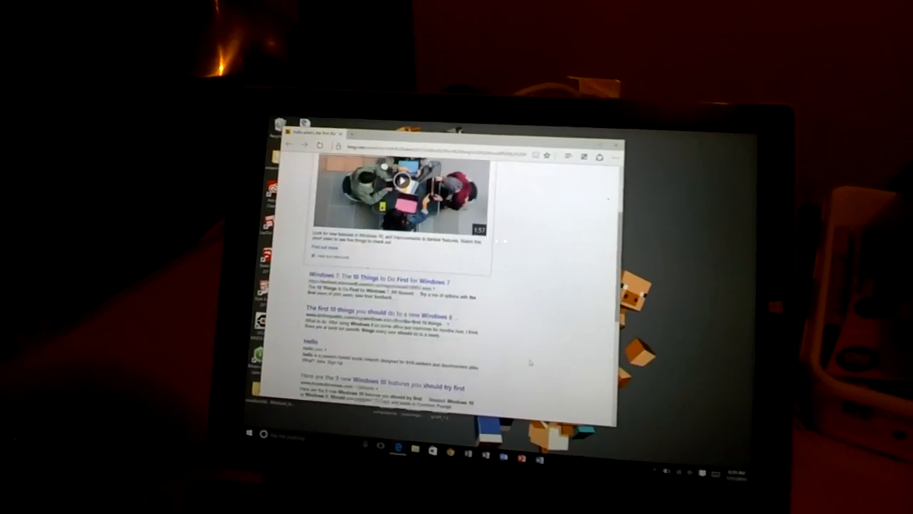
scroll(down, 3)
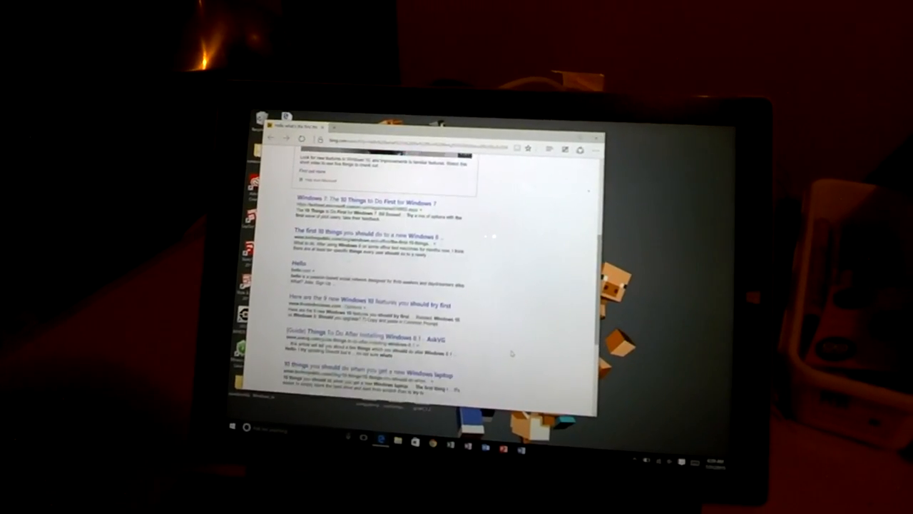